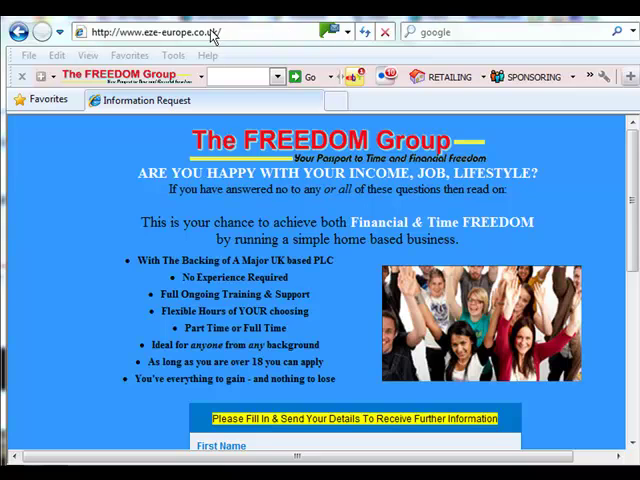
Replace the Freedom Group address with gmail.com to reach the Gmail sign-in page
click(164, 22)
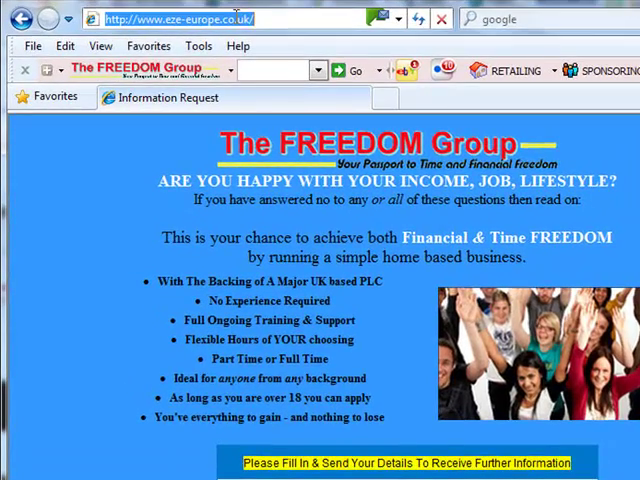
text(gma)
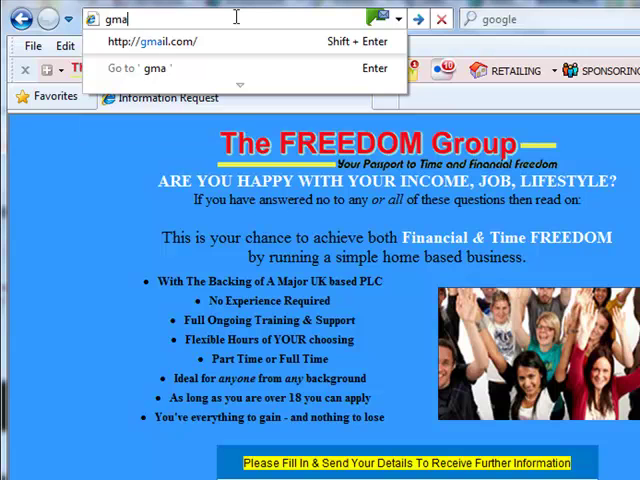
text(il.com)
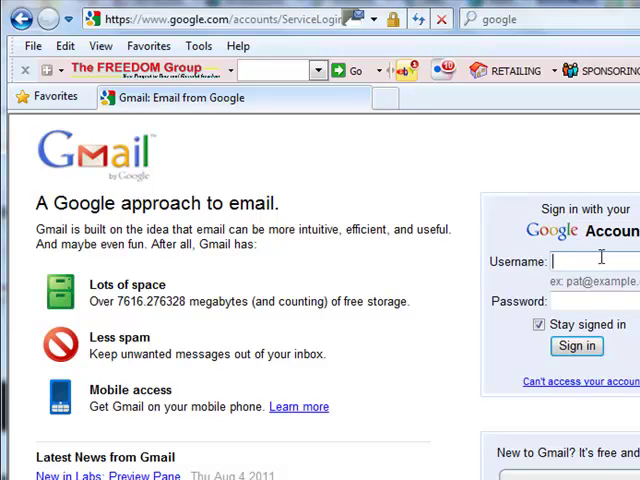
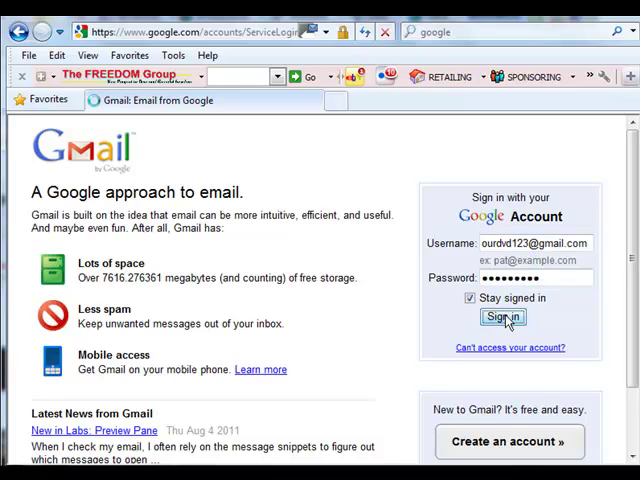
Enter the account credentials and sign in to reach the Gmail inbox
click(500, 316)
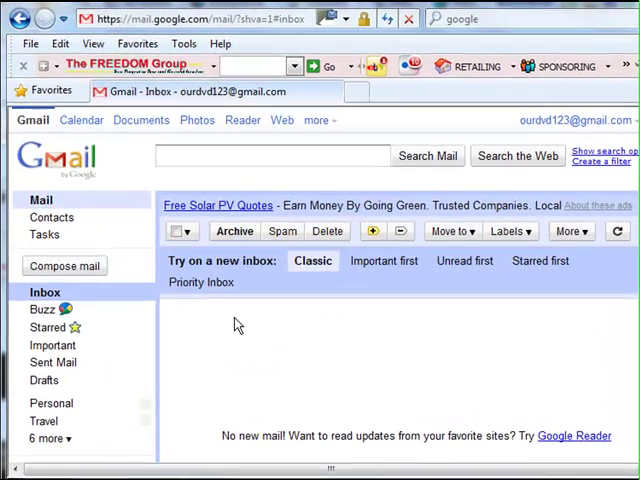
Reveal the hidden labels, check the empty Trash, then show the Spam folder with one message
scroll(down, 3)
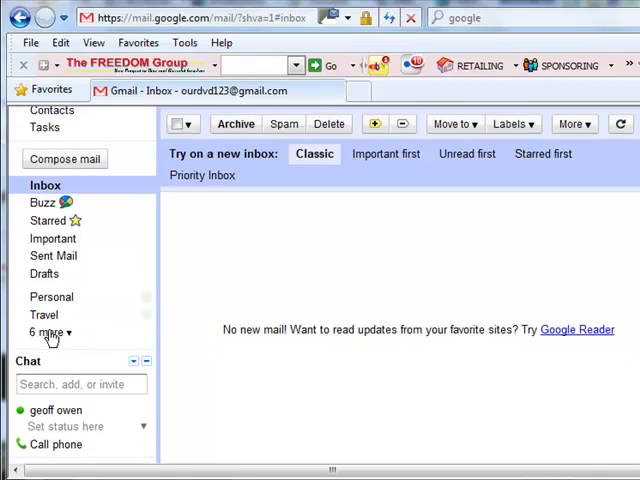
click(48, 332)
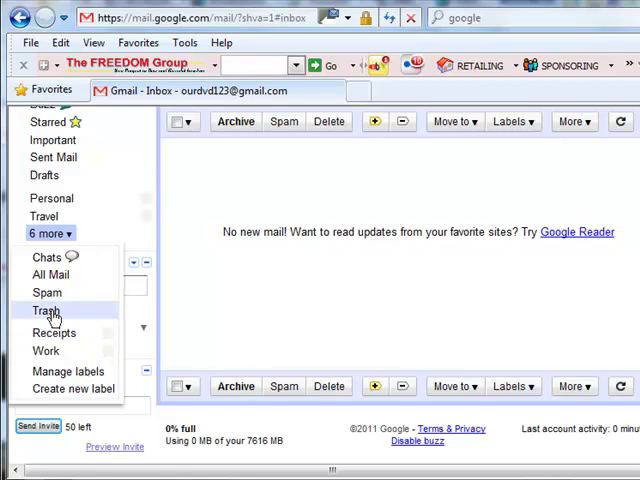
click(44, 312)
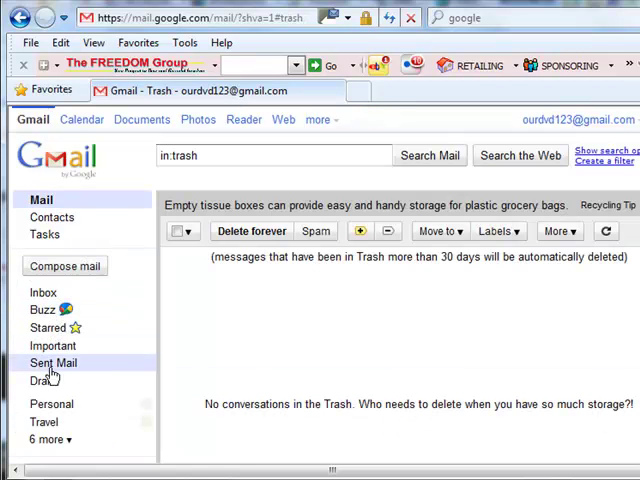
click(44, 384)
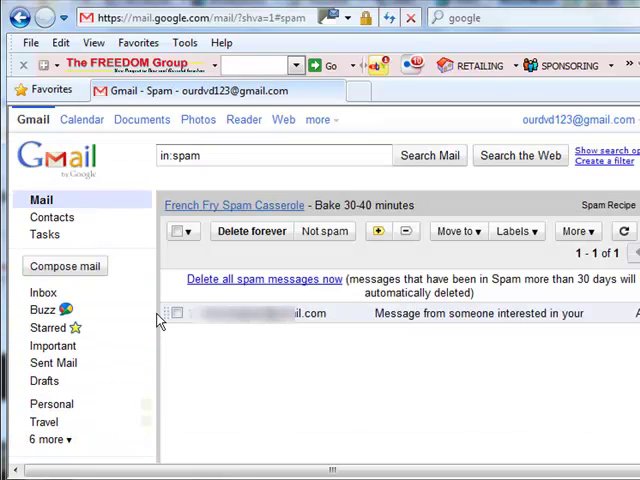
Select the lead message in Spam and mark it Not spam so it returns to the inbox
click(176, 312)
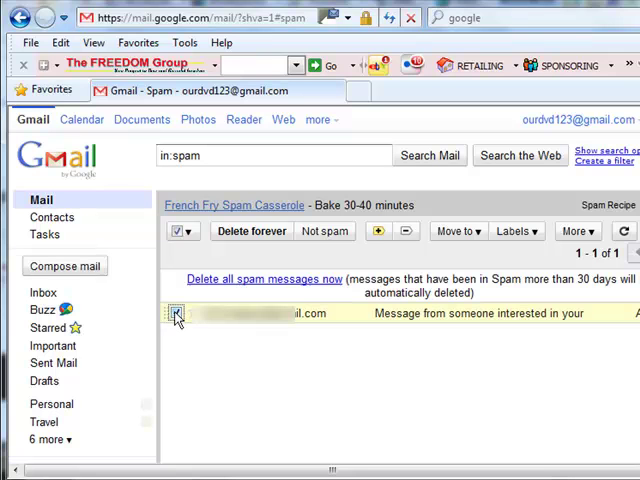
click(324, 232)
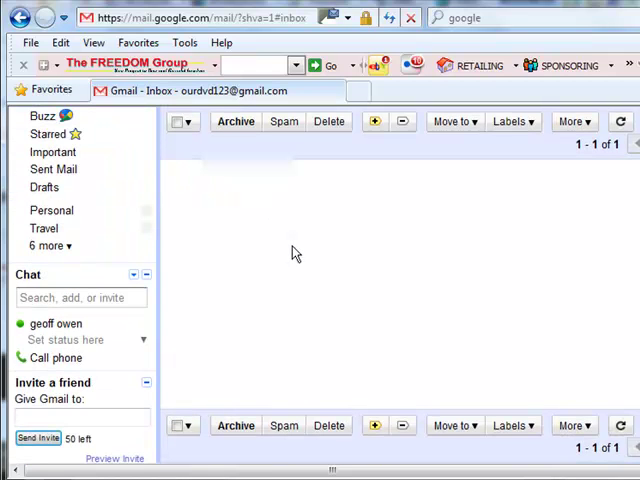
mouse_move(308, 252)
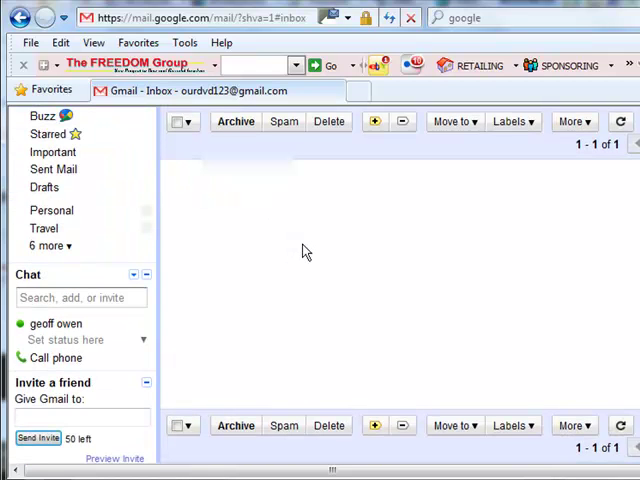
scroll(down, 3)
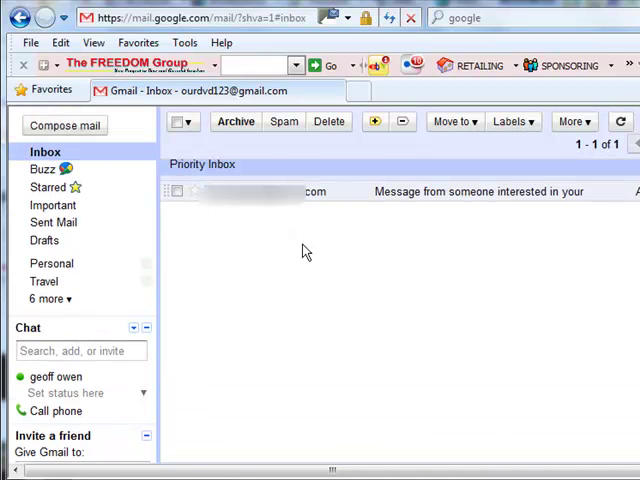
mouse_move(332, 216)
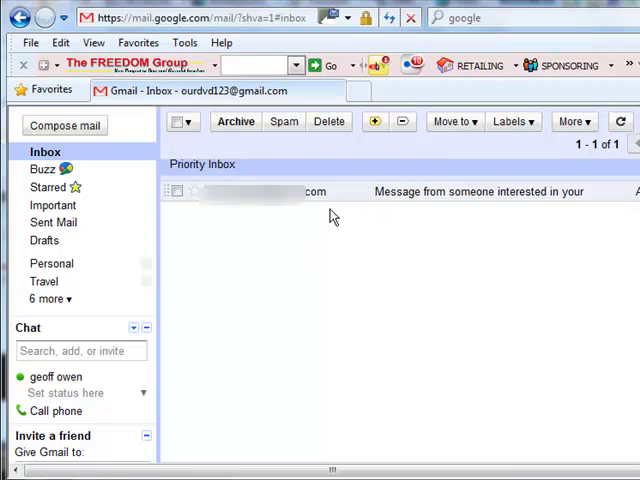
scroll(down, 3)
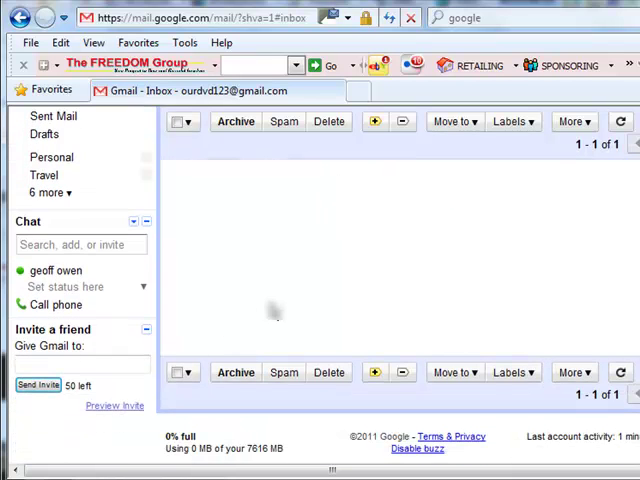
right_click(280, 300)
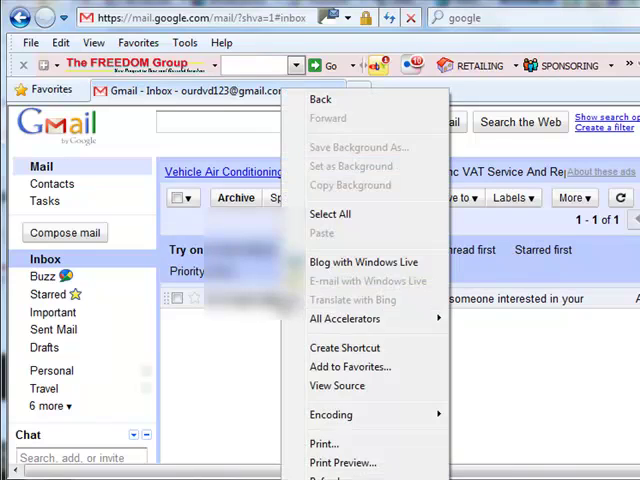
click(250, 364)
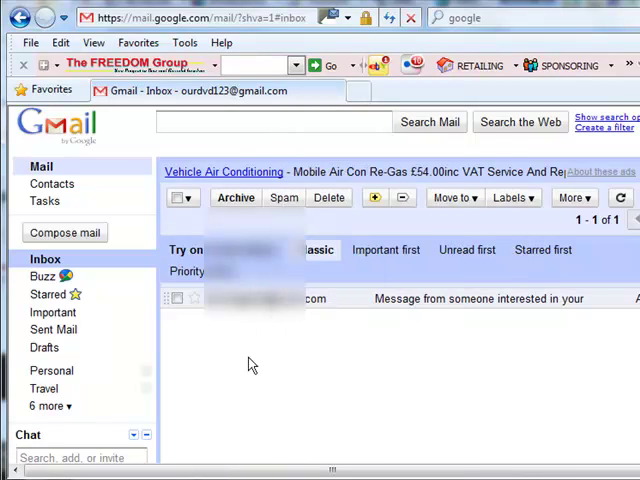
mouse_move(188, 360)
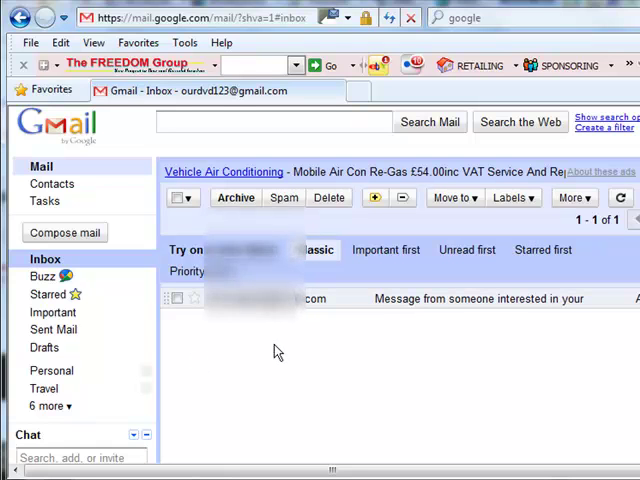
mouse_move(444, 344)
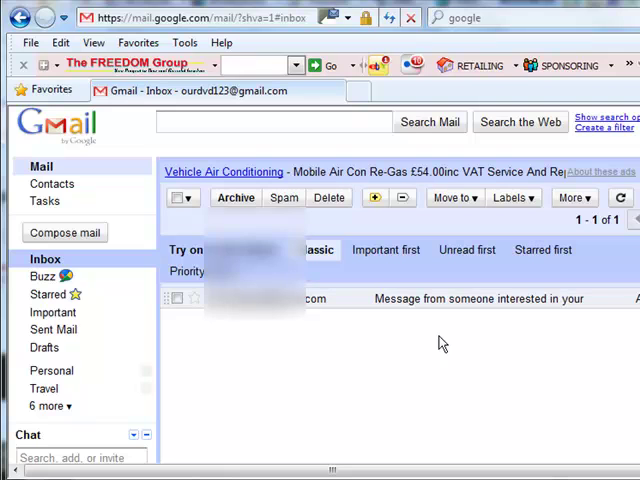
scroll(down, 3)
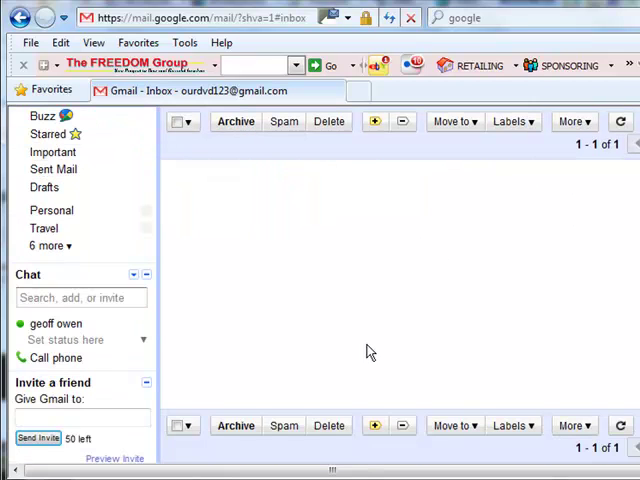
mouse_move(252, 358)
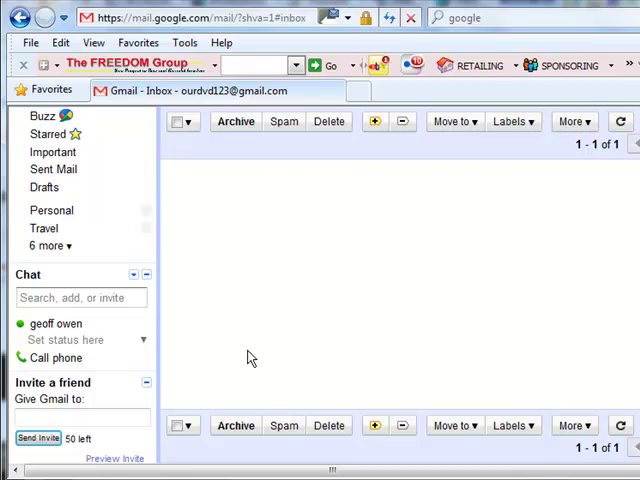